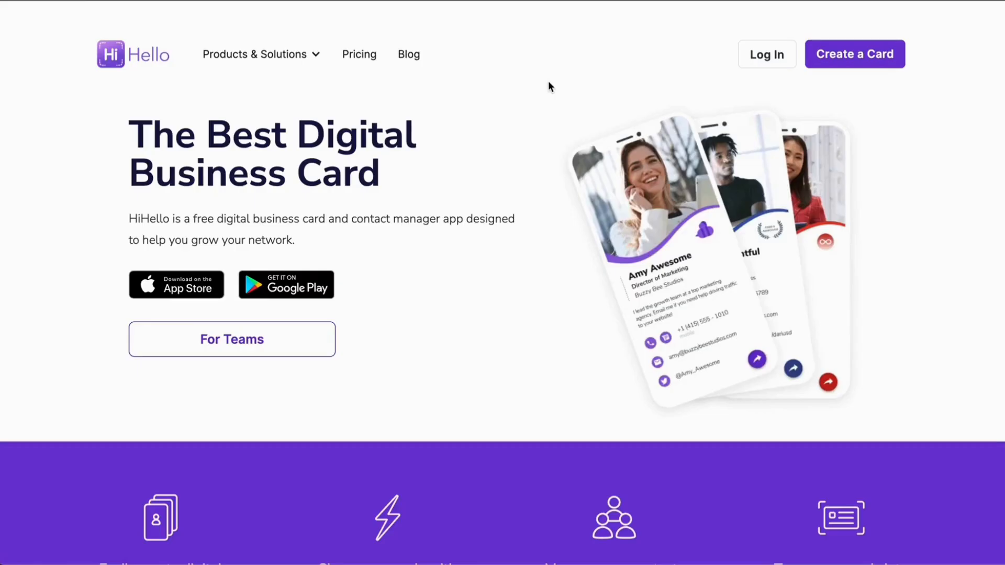
pyautogui.moveTo(854, 54)
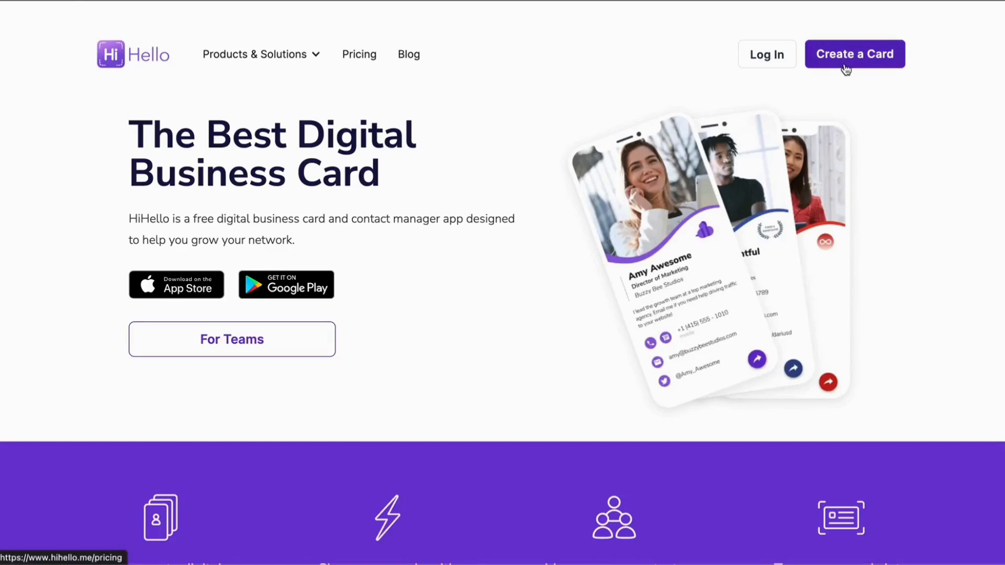
# - View the pricing page and scroll to compare the Free, Professional, Business and Enterprise plans
pyautogui.click(359, 54)
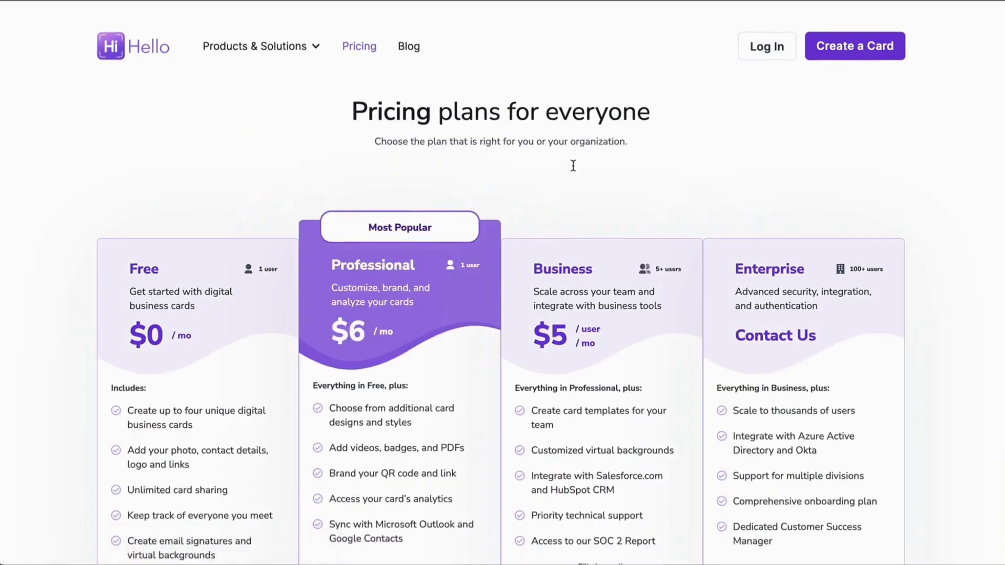
pyautogui.scroll(-3)
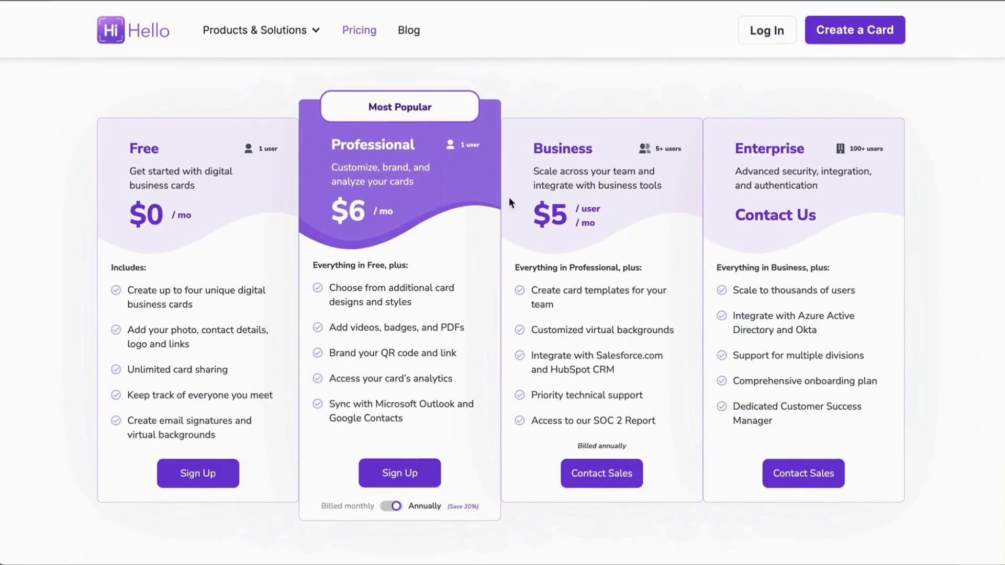
pyautogui.moveTo(257, 479)
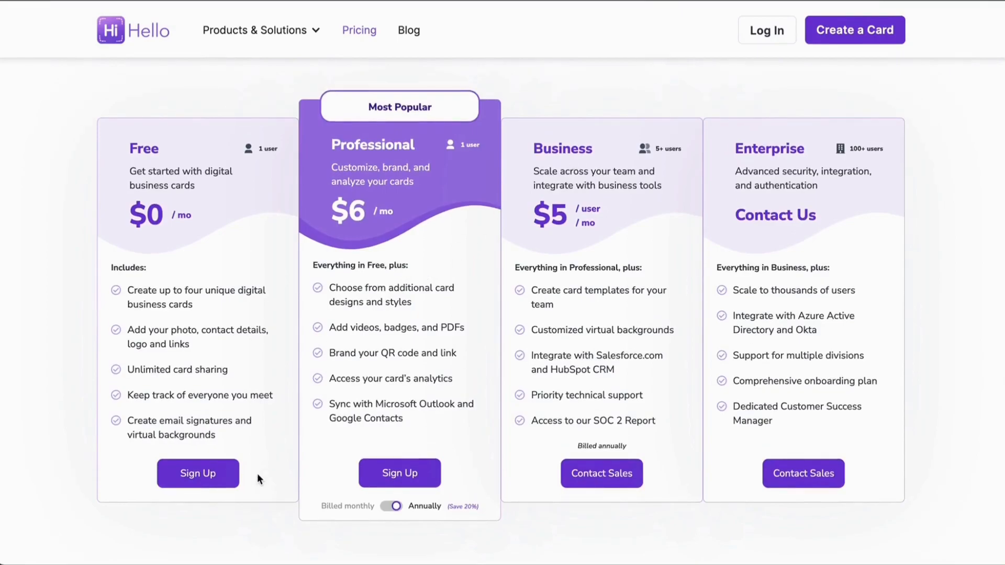
pyautogui.moveTo(240, 479)
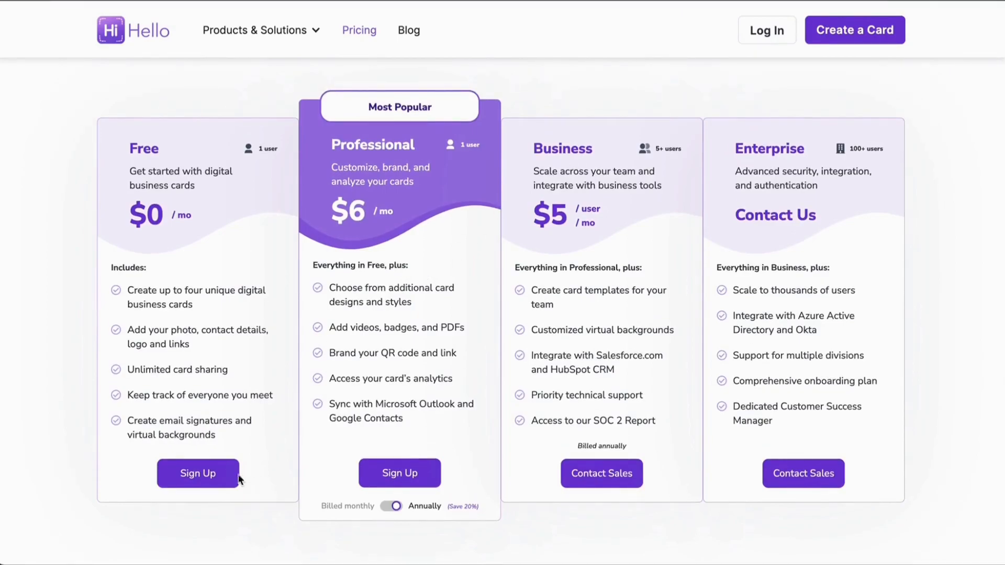
pyautogui.moveTo(215, 480)
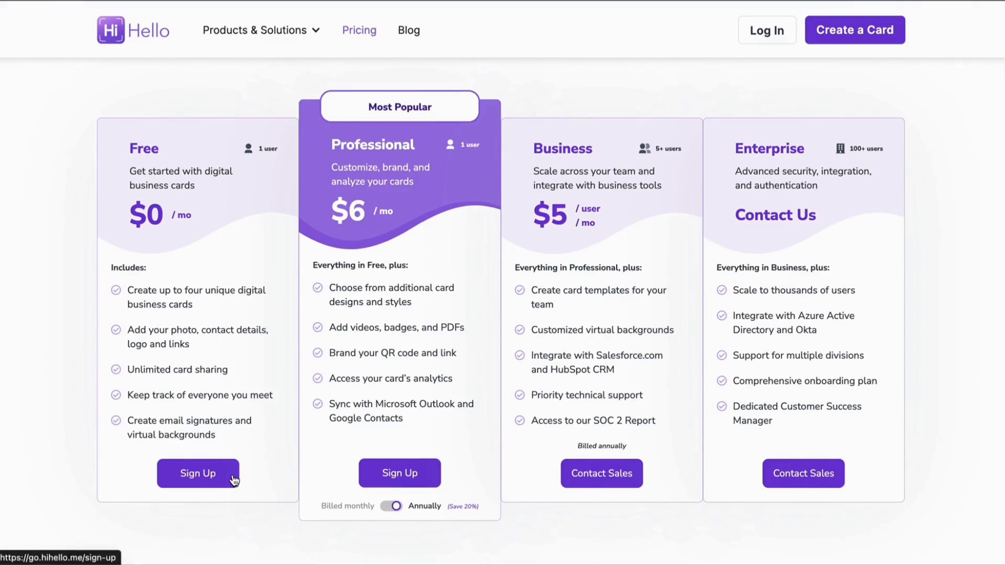
pyautogui.click(197, 473)
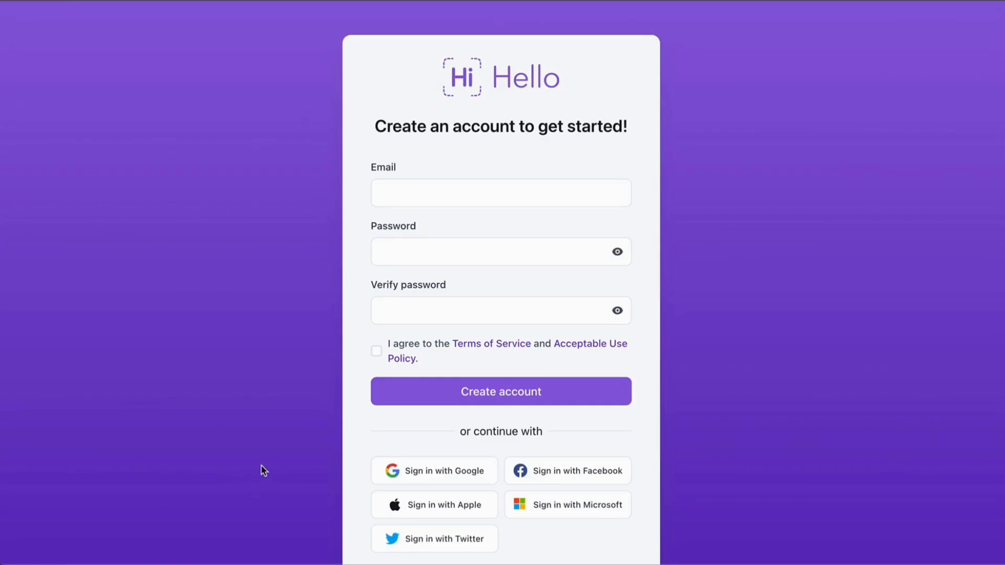
pyautogui.click(500, 193)
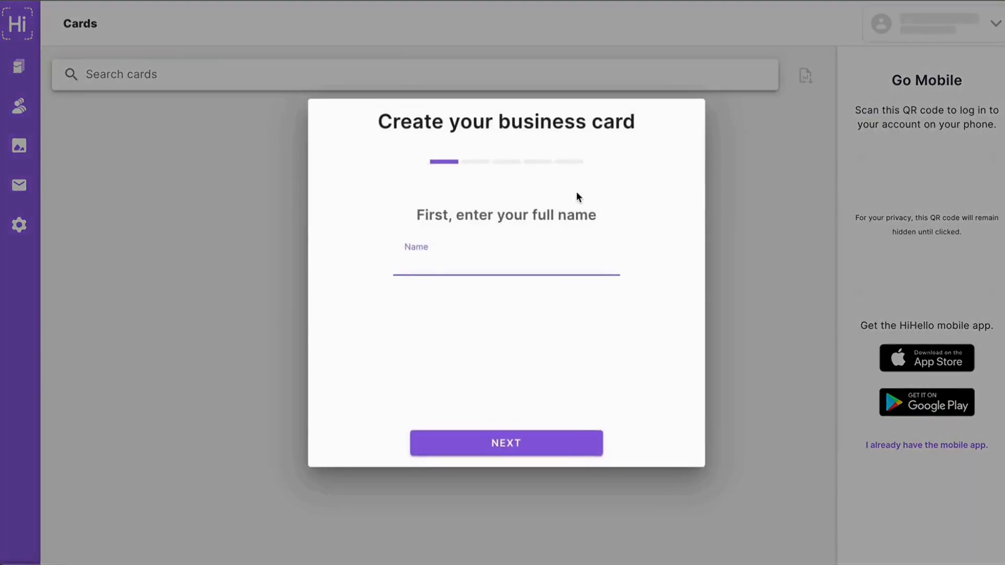
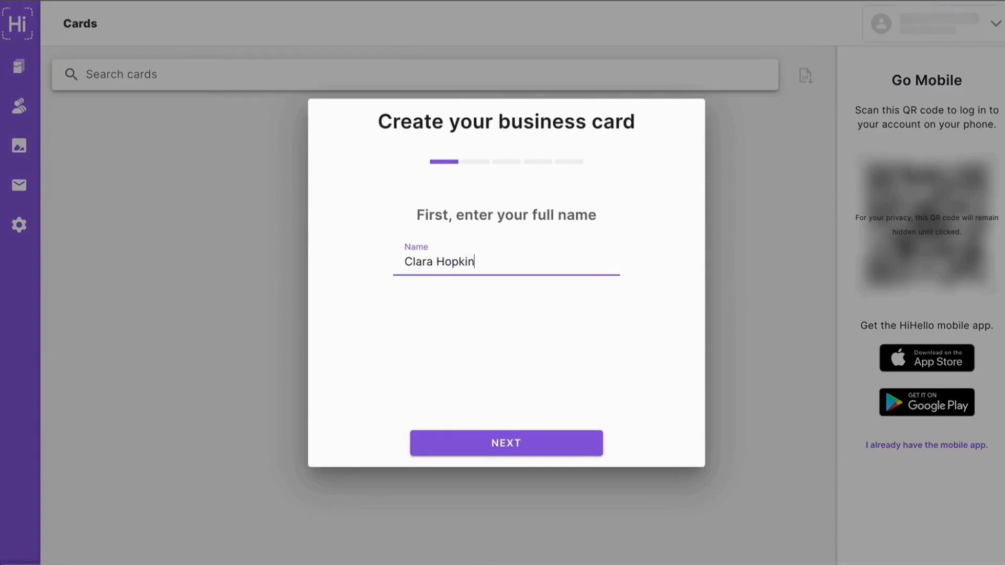
pyautogui.click(505, 443)
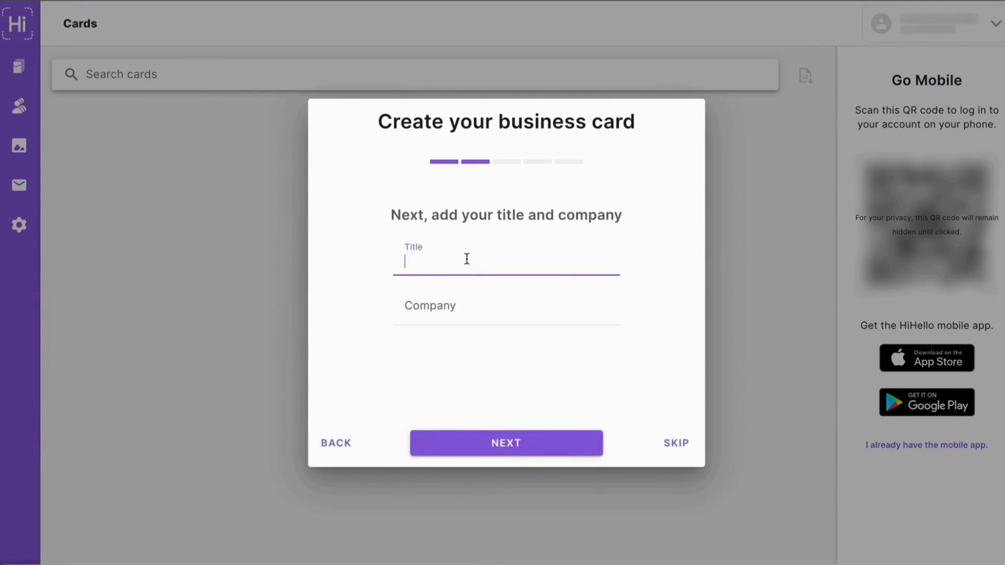
# - Enter the title Customer Support and the company Peach Company
pyautogui.write('Customer Supp')
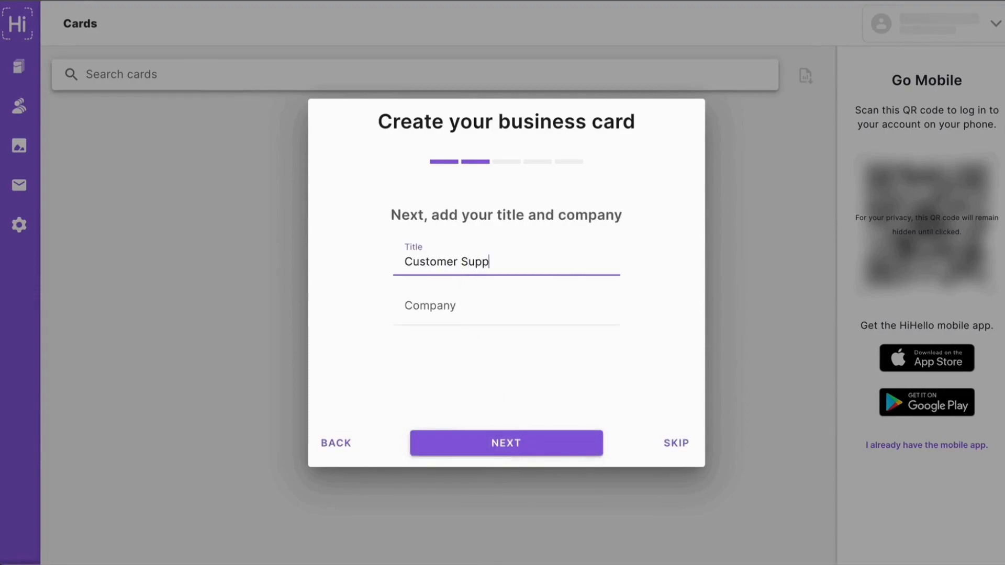
pyautogui.click(505, 305)
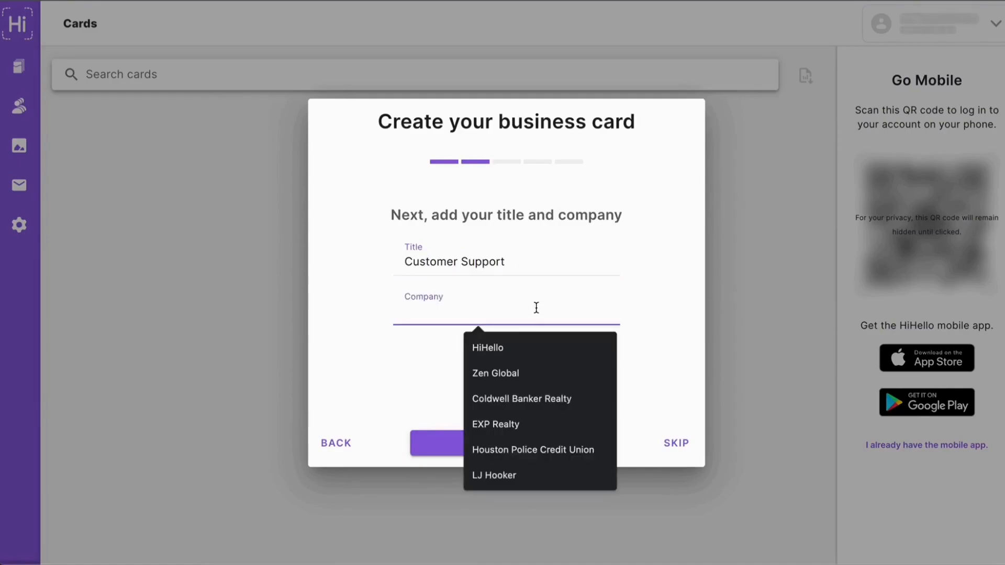
pyautogui.write('Peach C')
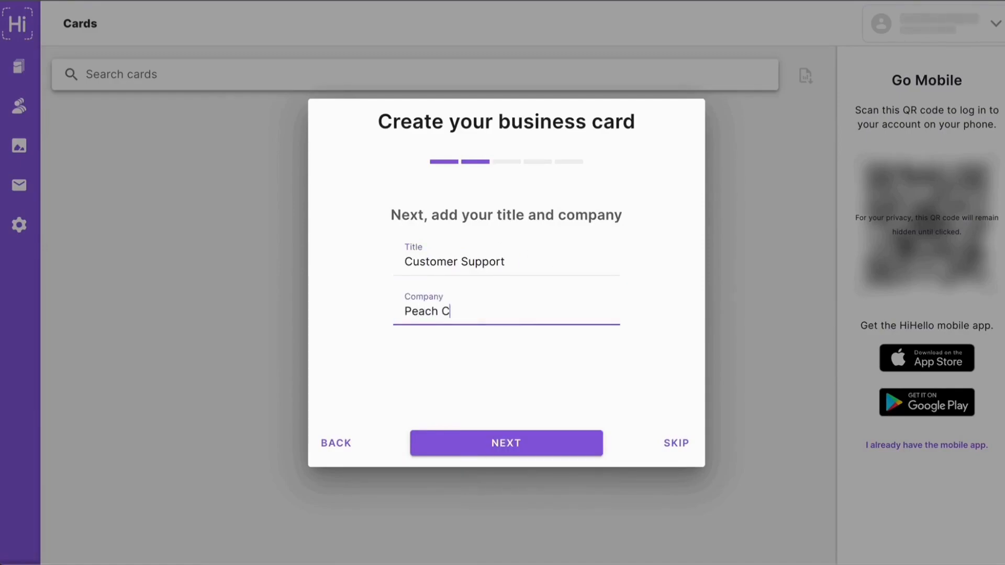
pyautogui.write('ompany')
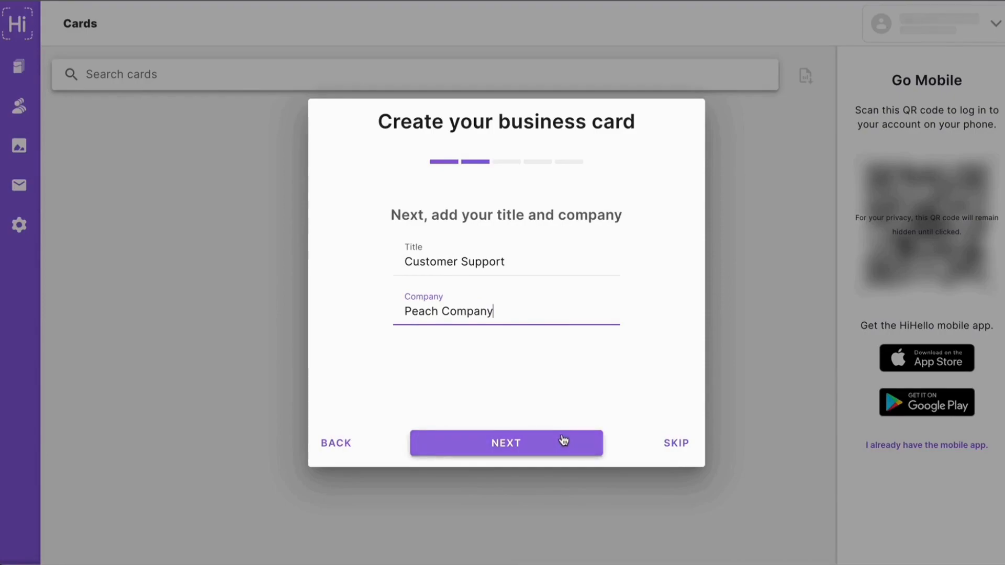
pyautogui.click(505, 442)
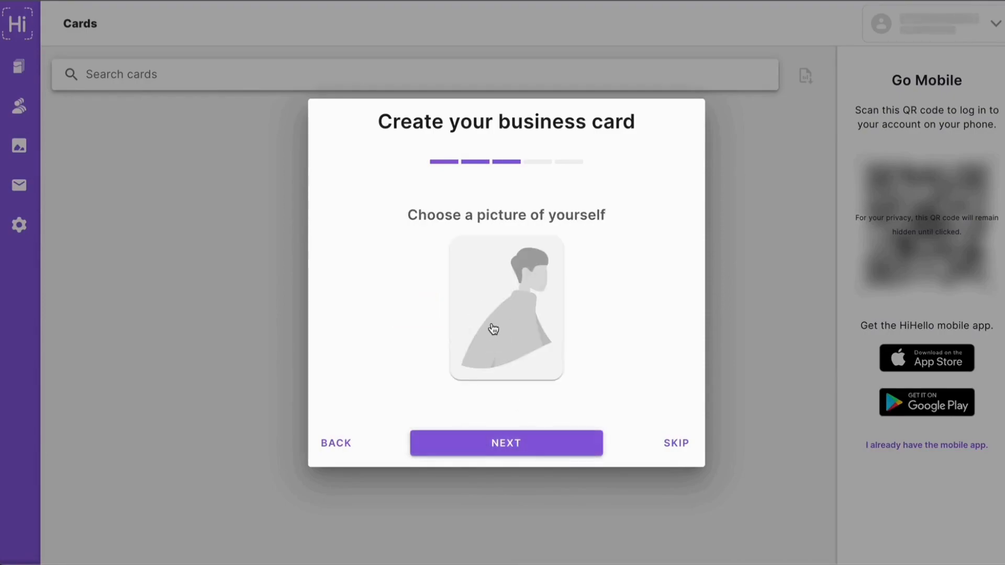
pyautogui.click(505, 308)
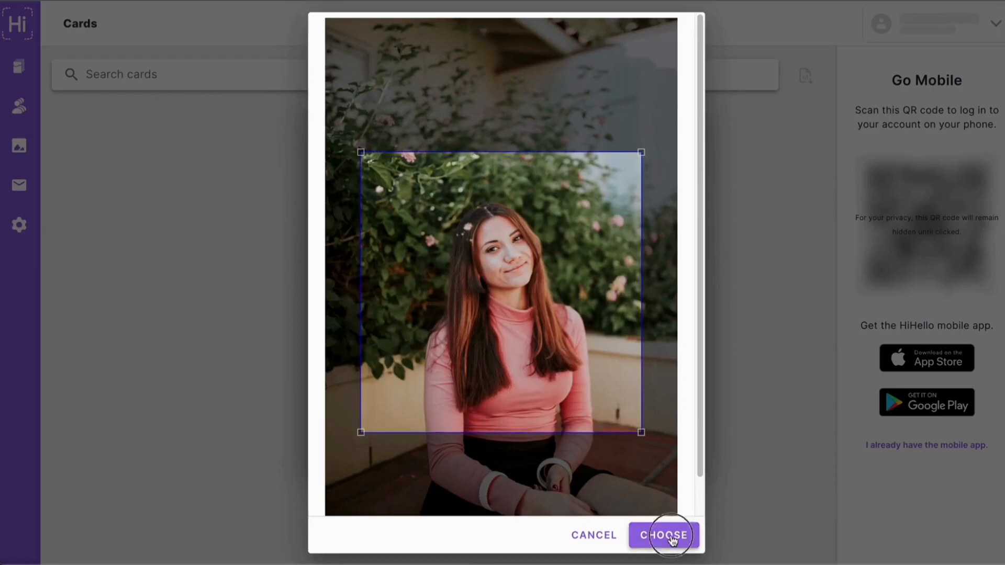
pyautogui.click(663, 535)
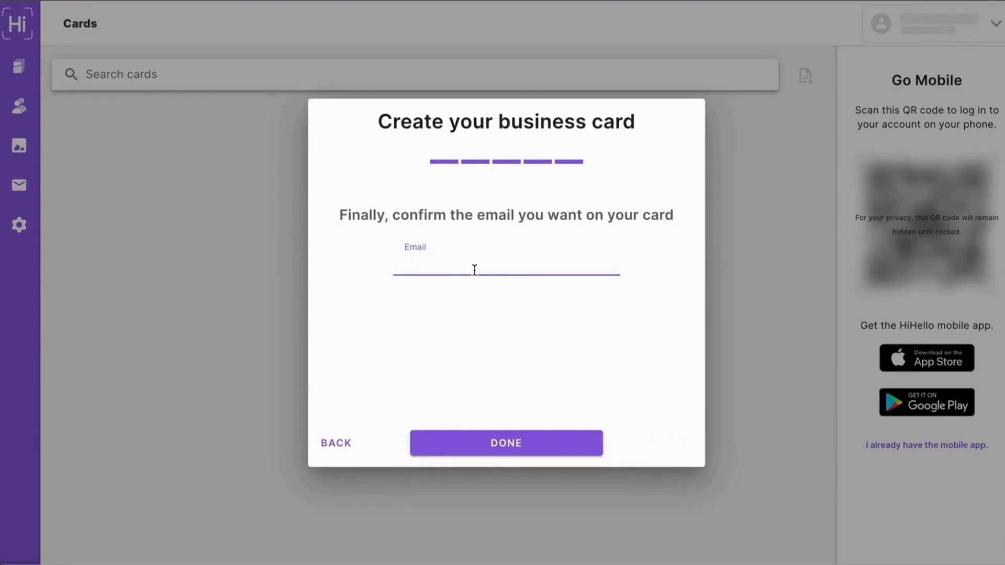
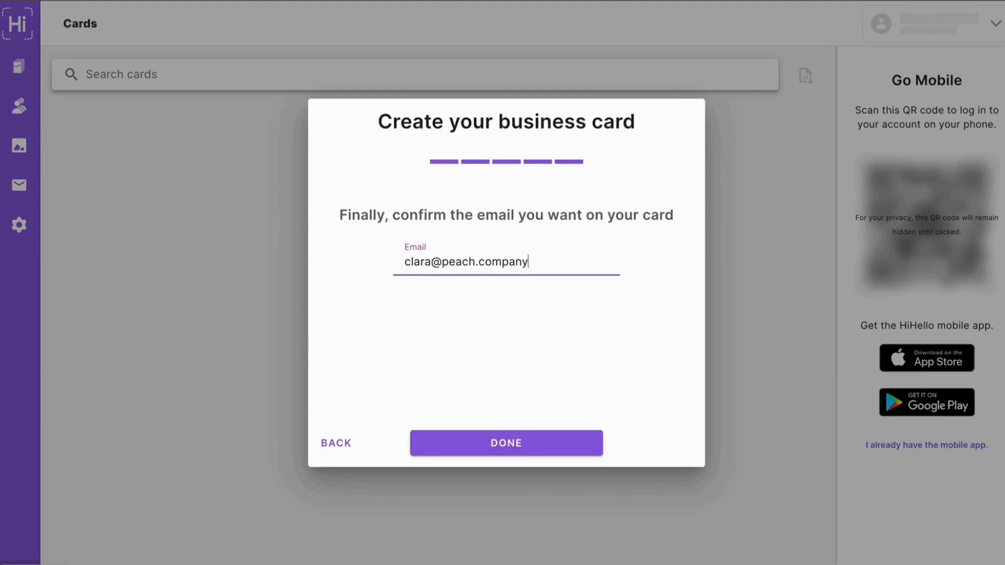
pyautogui.click(506, 442)
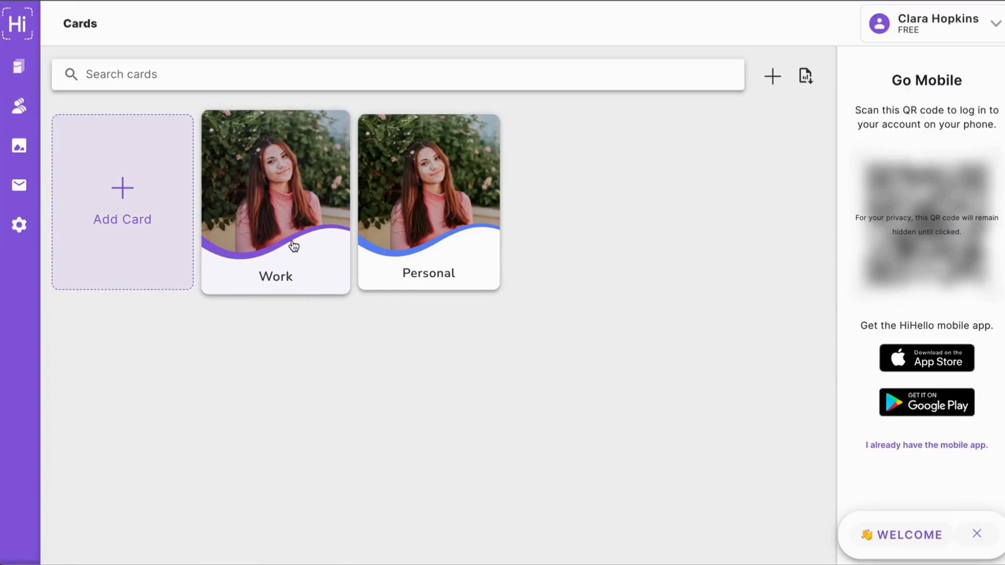
# - Edit the Work card, review its General fields, and show the Display design options
pyautogui.click(274, 202)
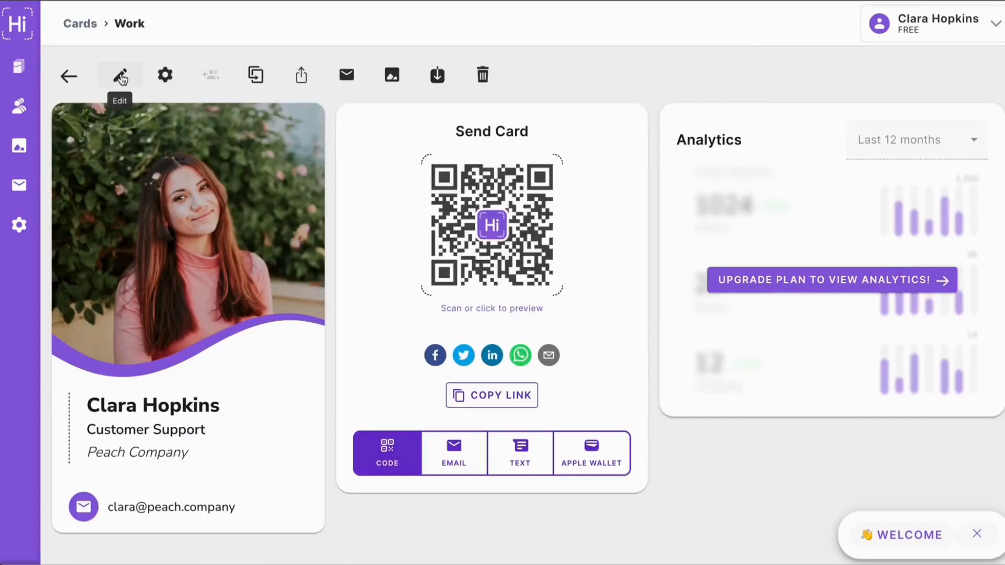
pyautogui.click(120, 74)
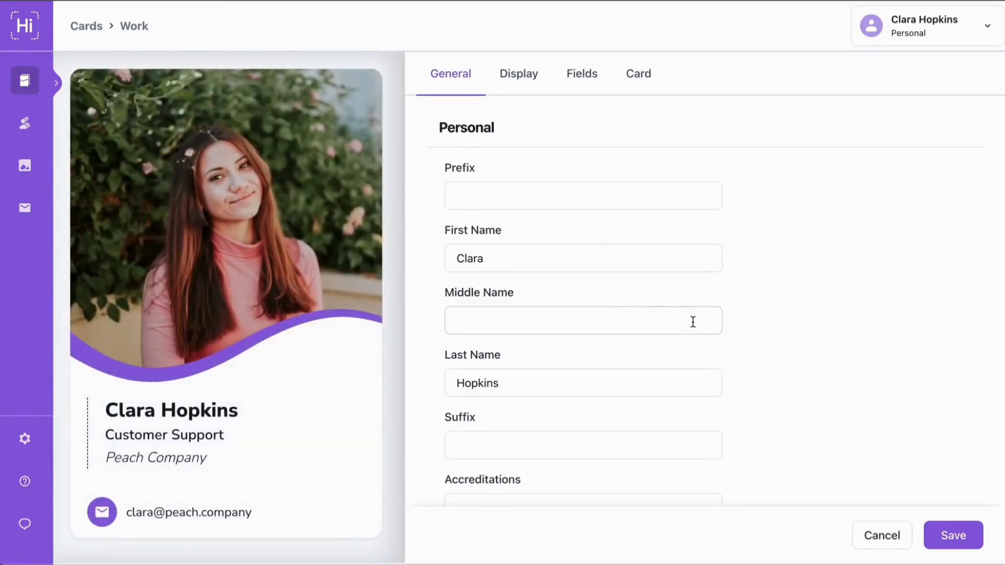
pyautogui.scroll(-3)
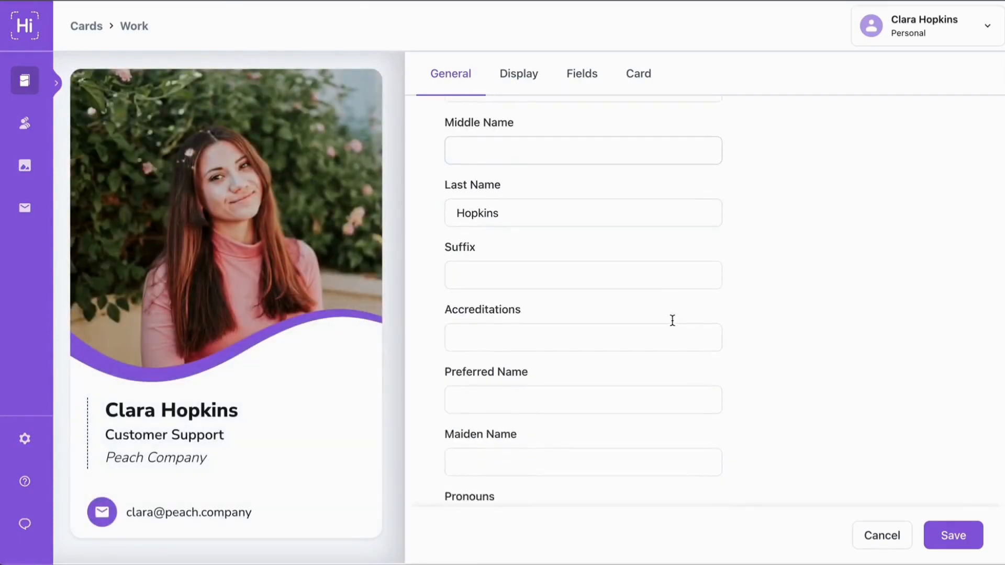
pyautogui.scroll(-3)
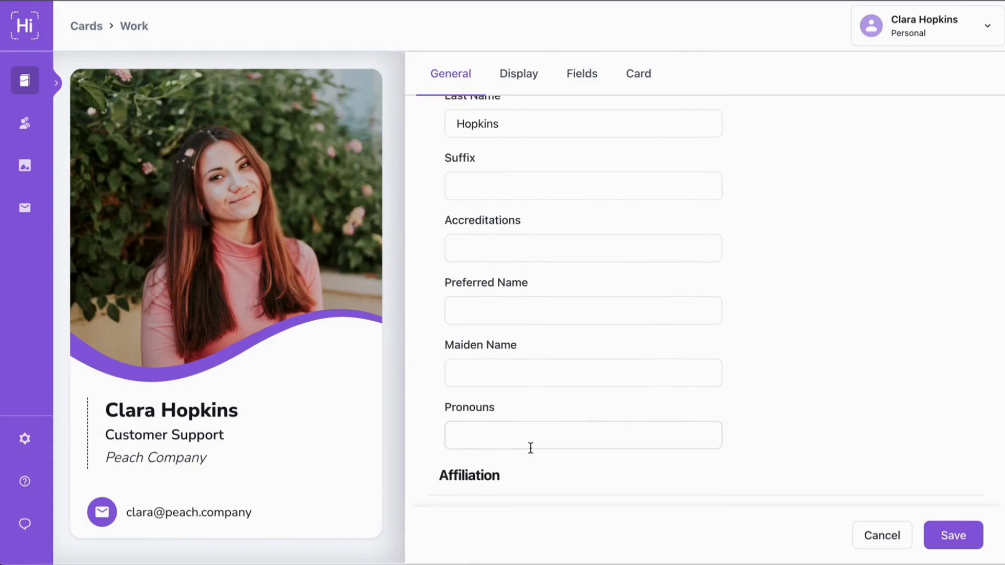
pyautogui.scroll(-3)
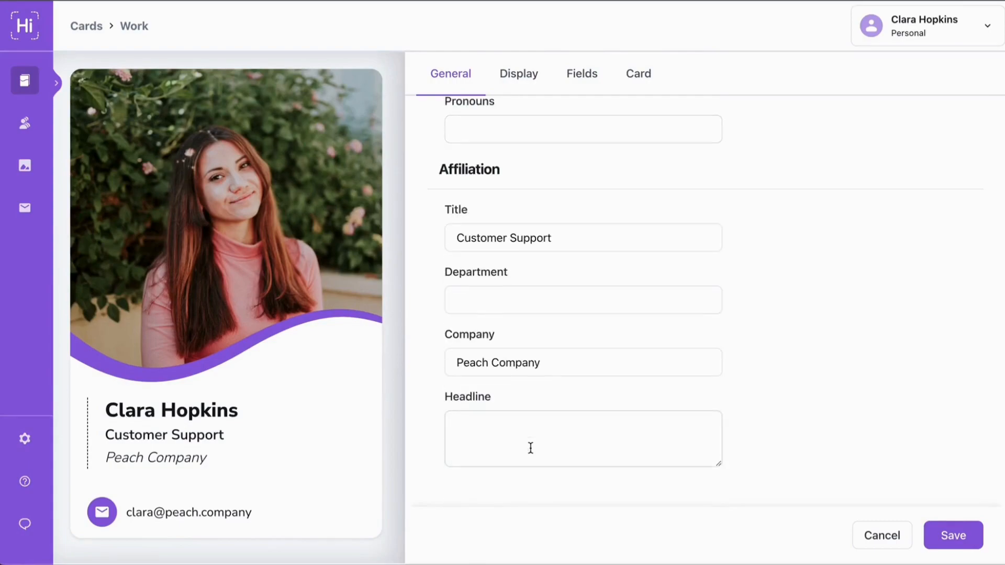
pyautogui.moveTo(611, 428)
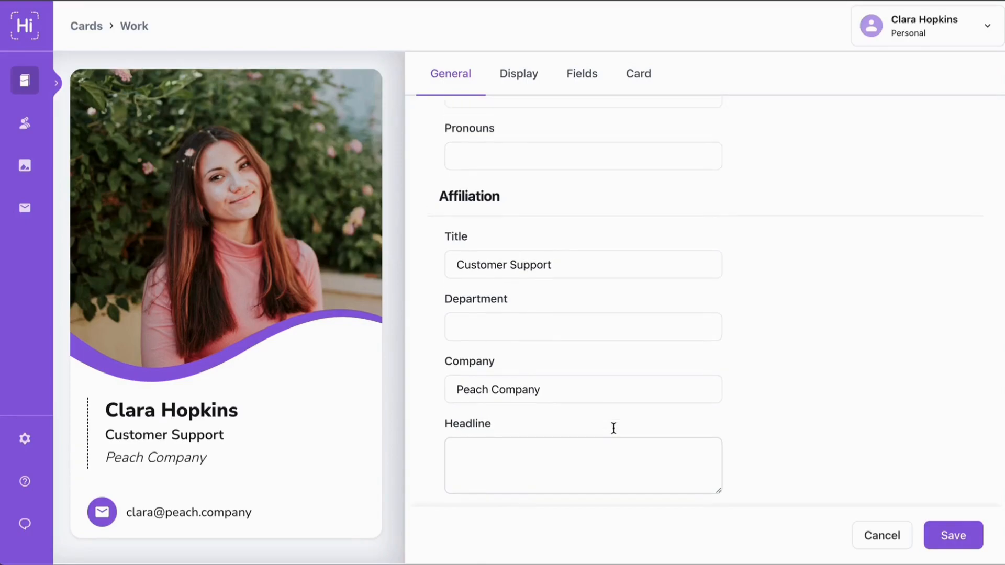
pyautogui.scroll(3)
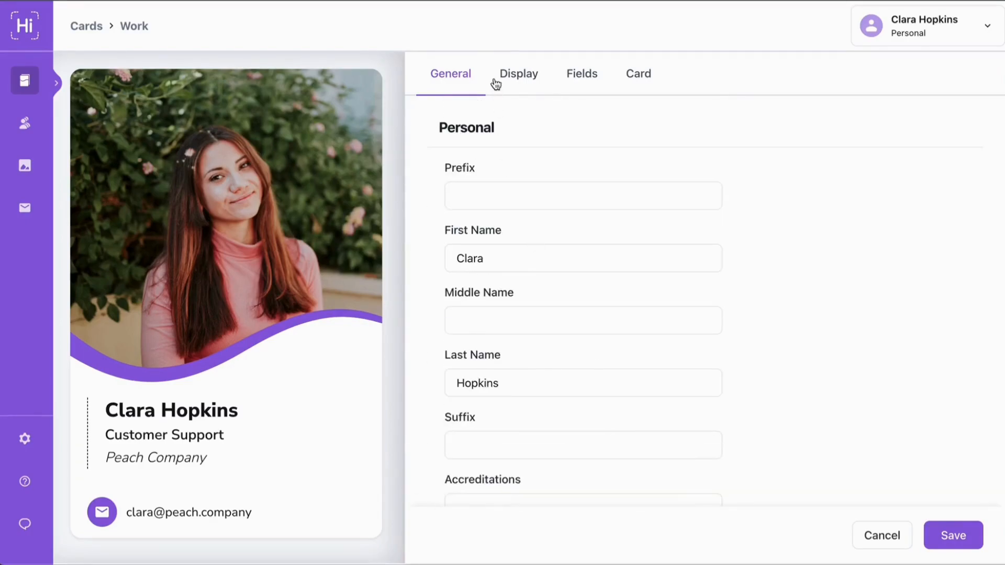
pyautogui.click(518, 74)
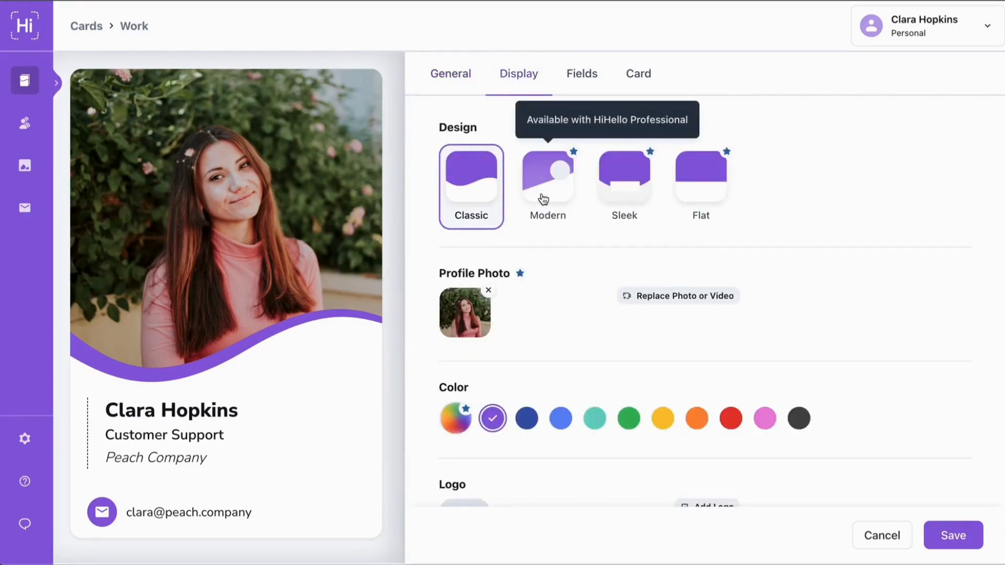
# - Preview the Modern and Sleek designs, then return to Classic
pyautogui.click(546, 182)
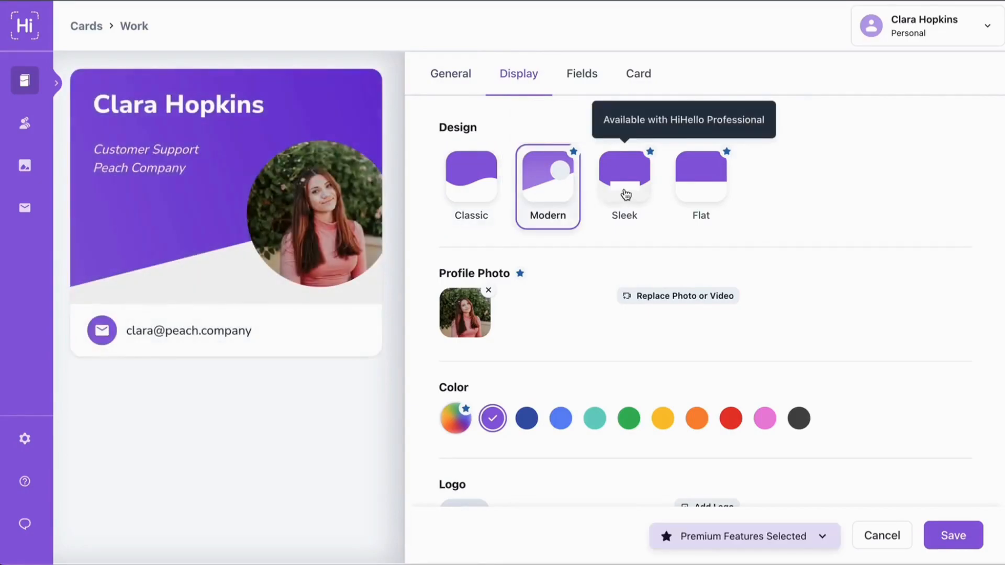
pyautogui.click(623, 176)
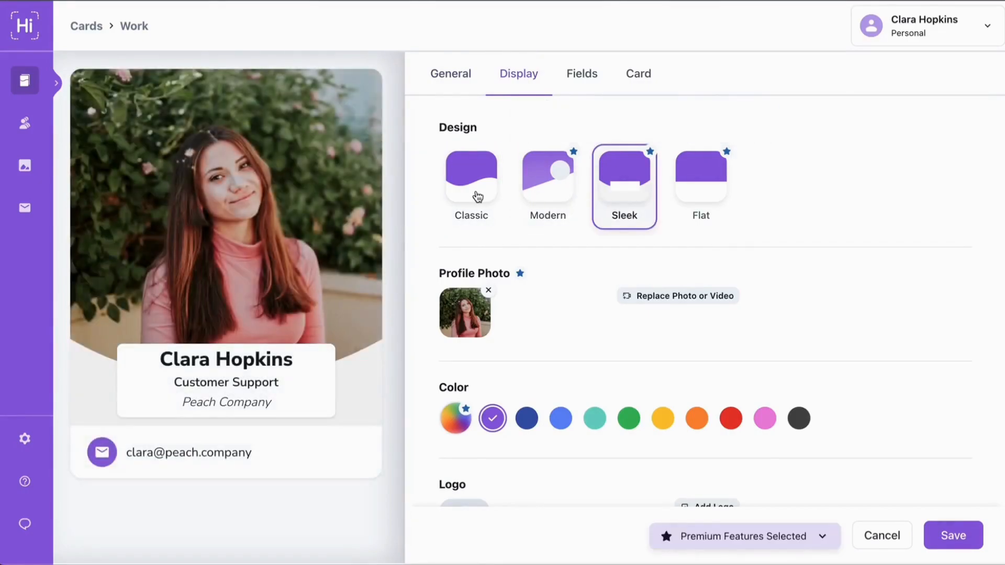
pyautogui.click(470, 174)
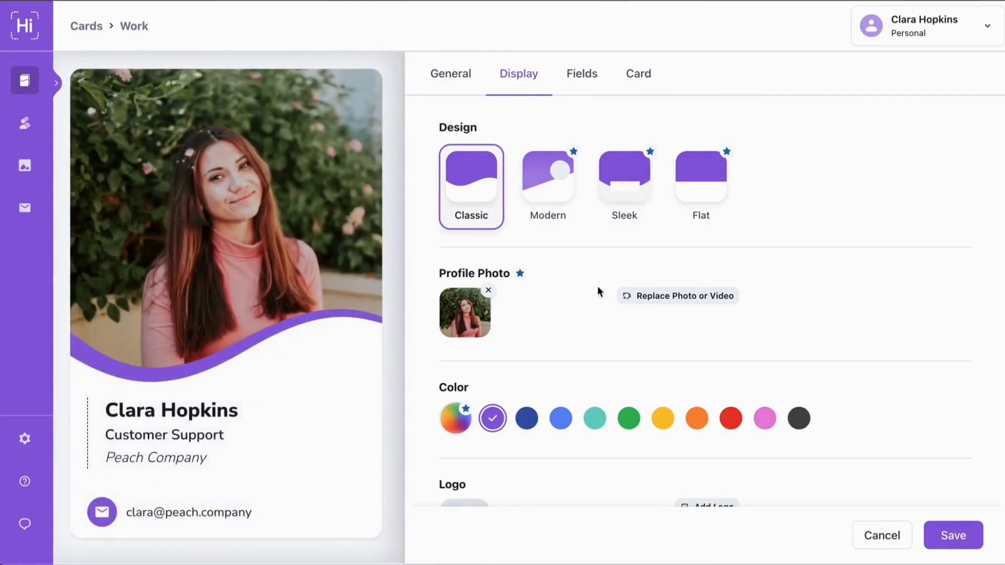
# - Set the card's accent colour to pink and show the contact fields
pyautogui.scroll(-3)
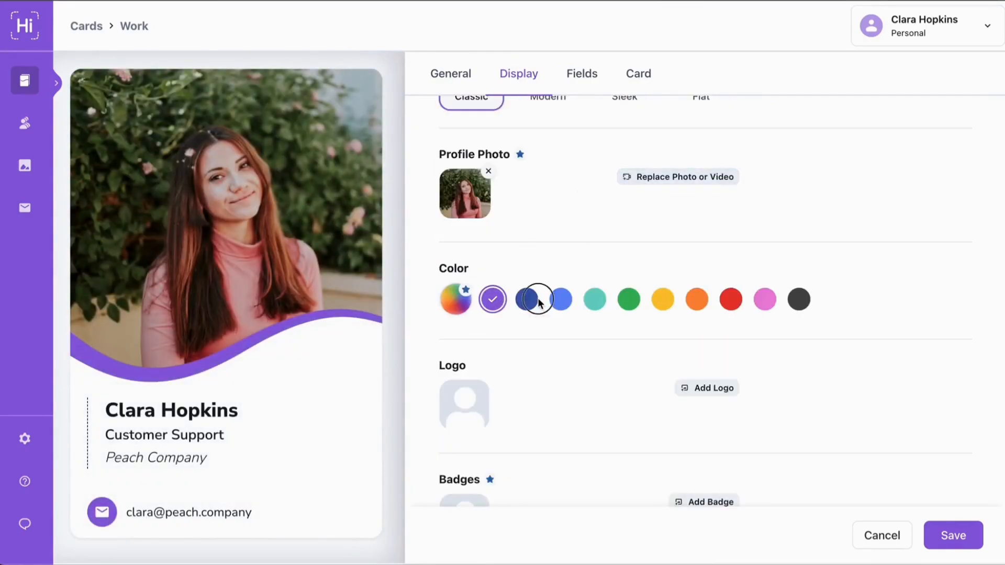
pyautogui.click(764, 299)
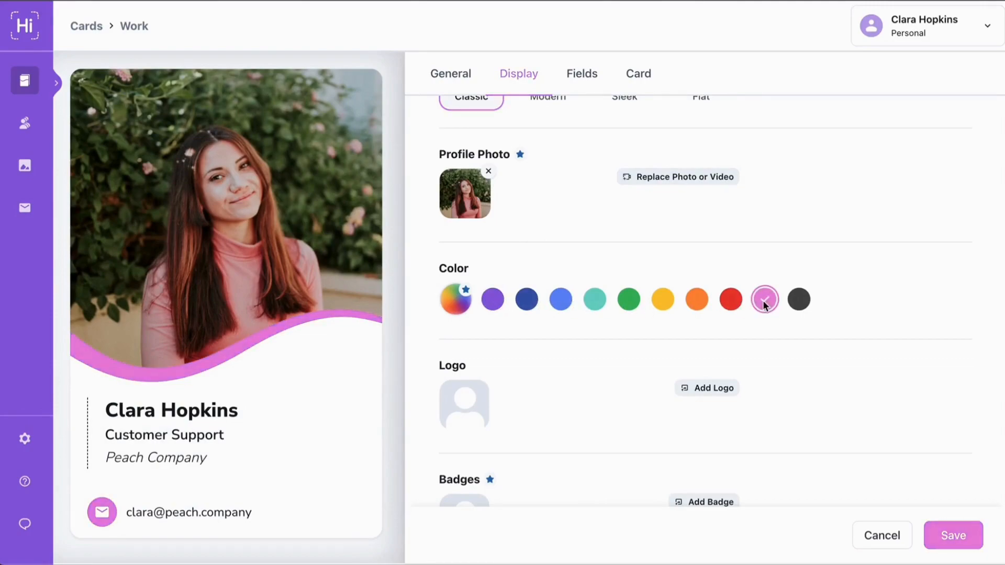
pyautogui.scroll(3)
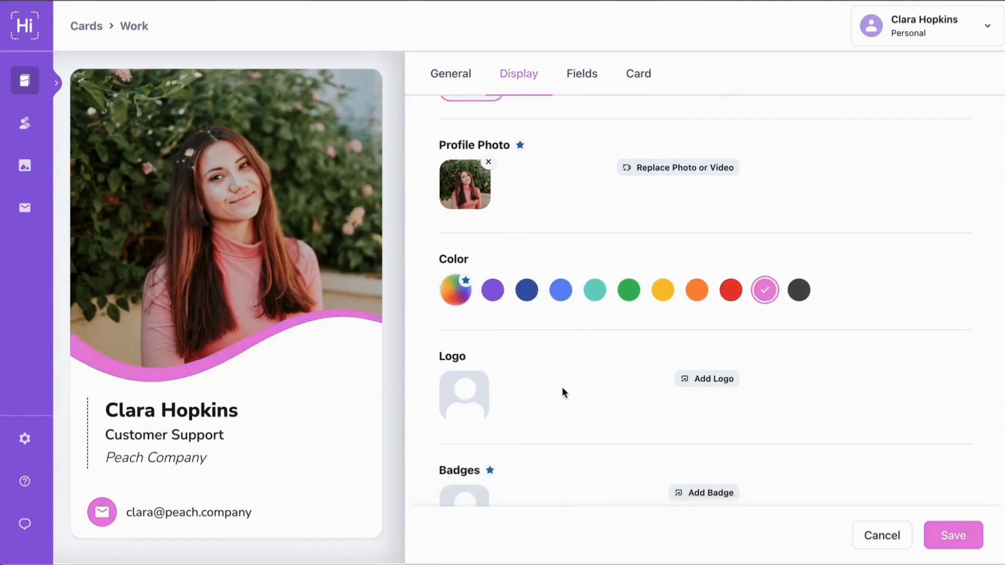
pyautogui.scroll(-3)
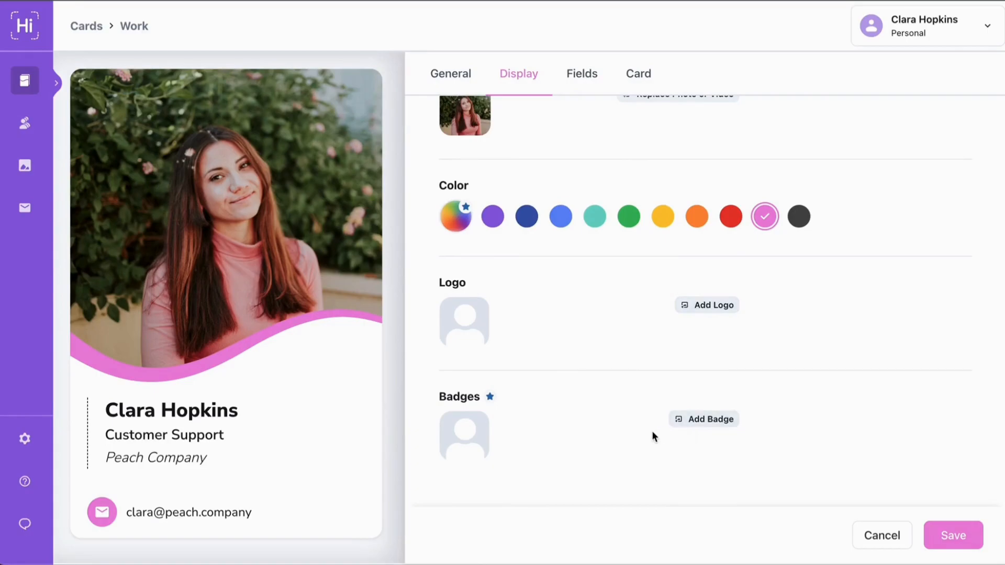
pyautogui.moveTo(591, 336)
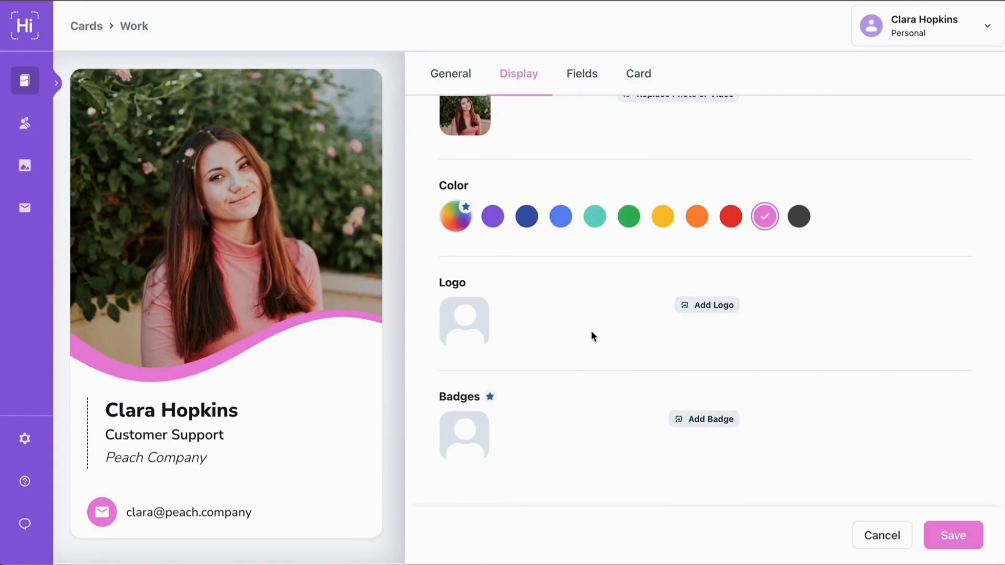
pyautogui.click(581, 73)
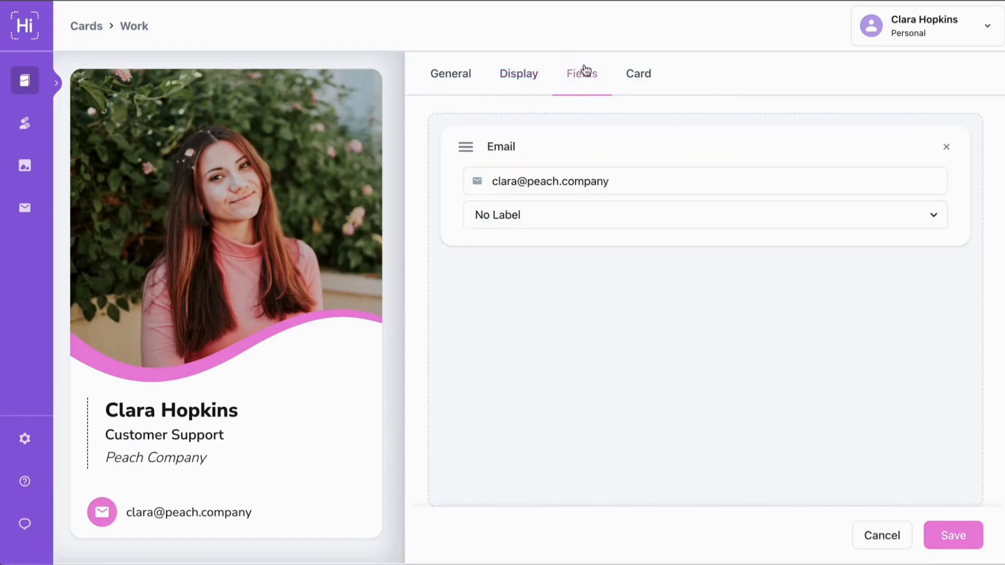
pyautogui.moveTo(643, 348)
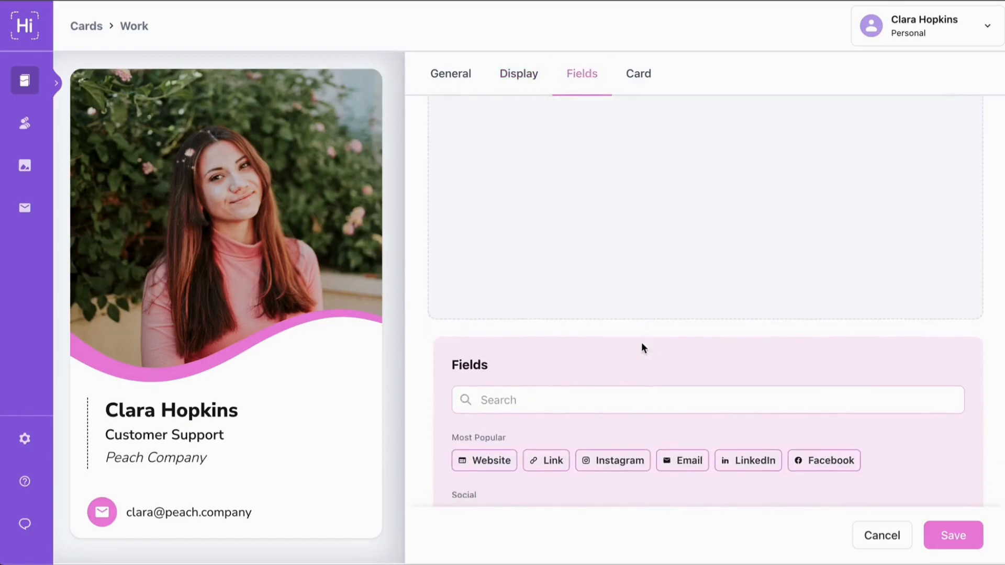
pyautogui.scroll(-3)
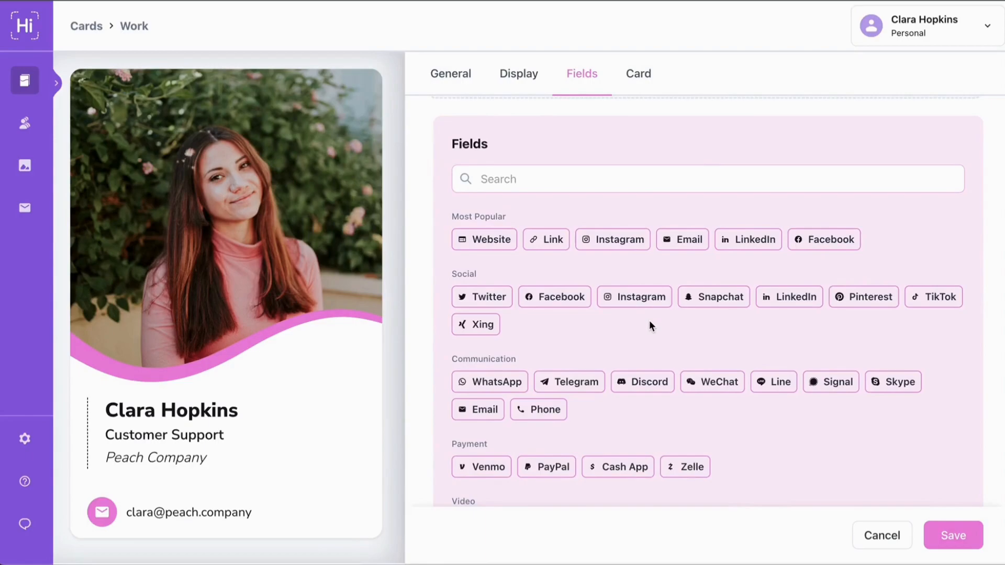
pyautogui.click(546, 239)
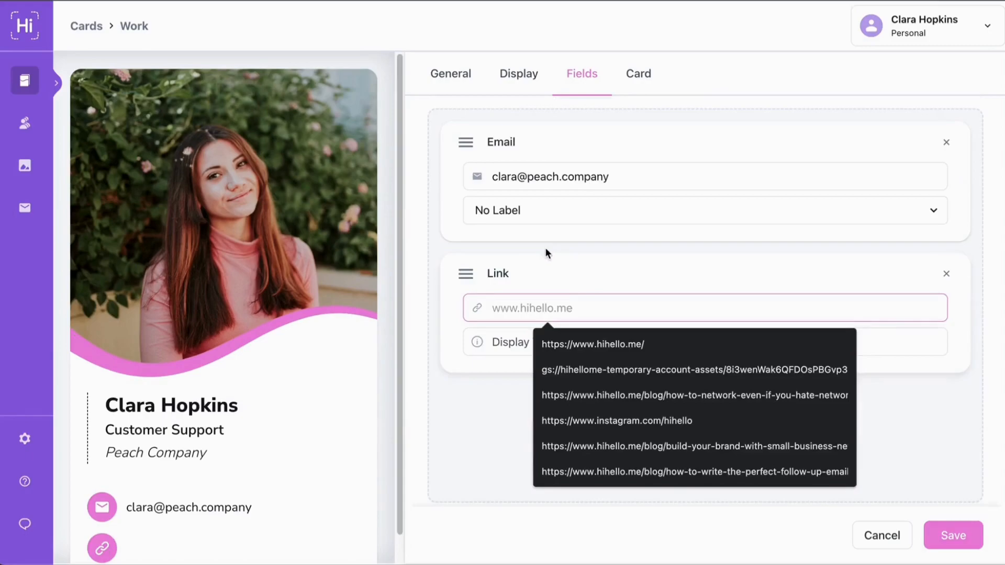
pyautogui.write('peachcompany.com')
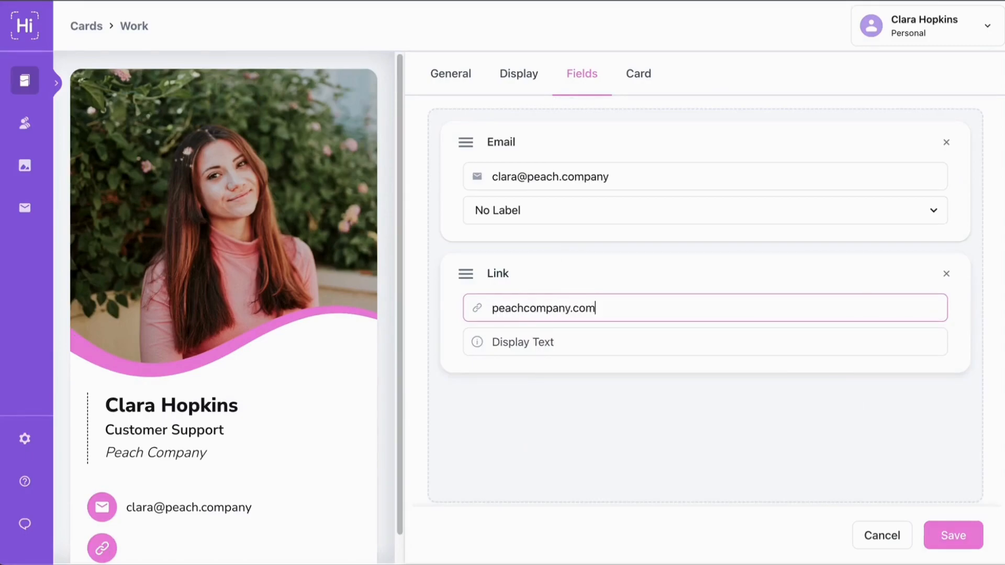
pyautogui.write('See our website')
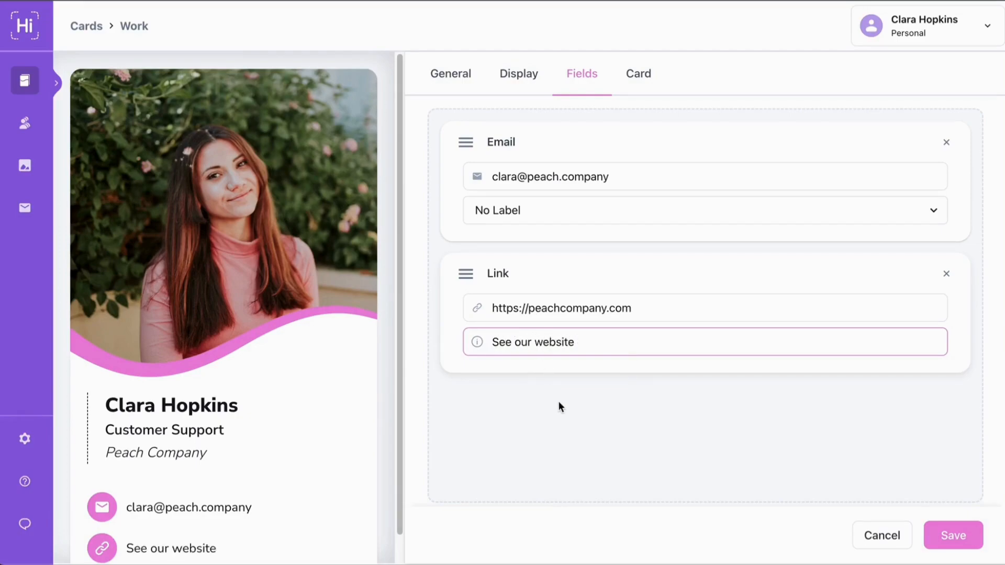
pyautogui.click(560, 408)
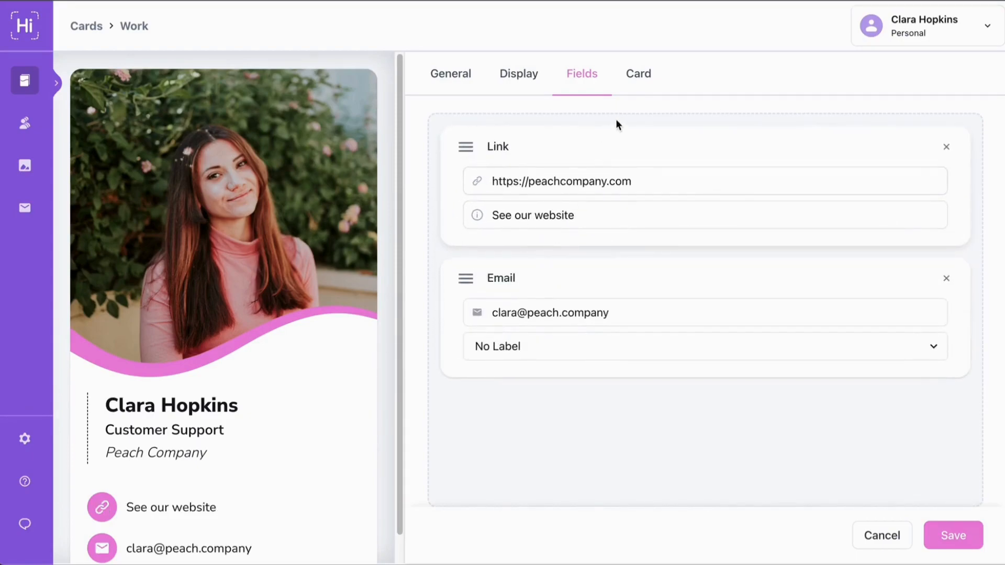
pyautogui.moveTo(648, 104)
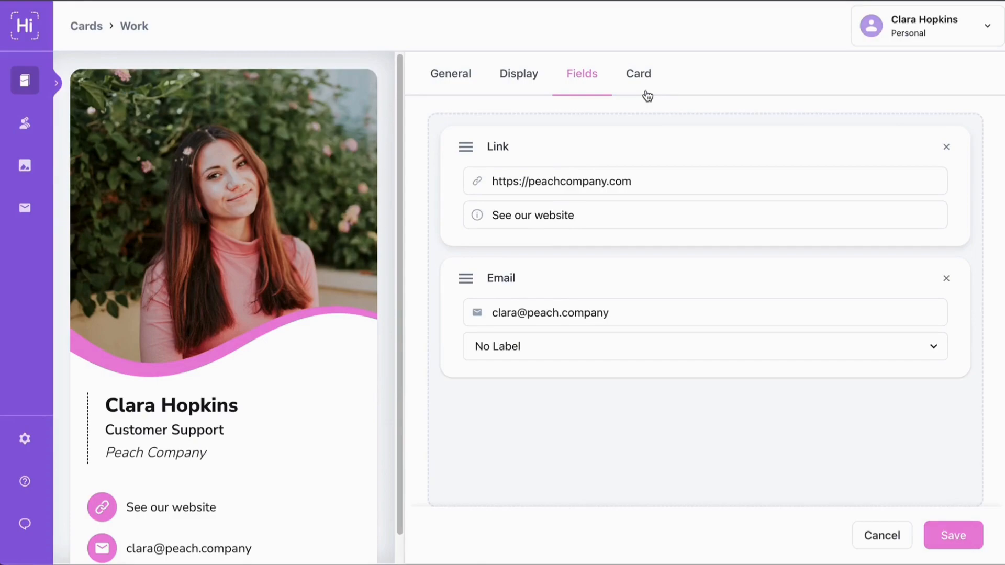
# - Save the Work card from the Card tab and confirm it updated successfully
pyautogui.click(637, 74)
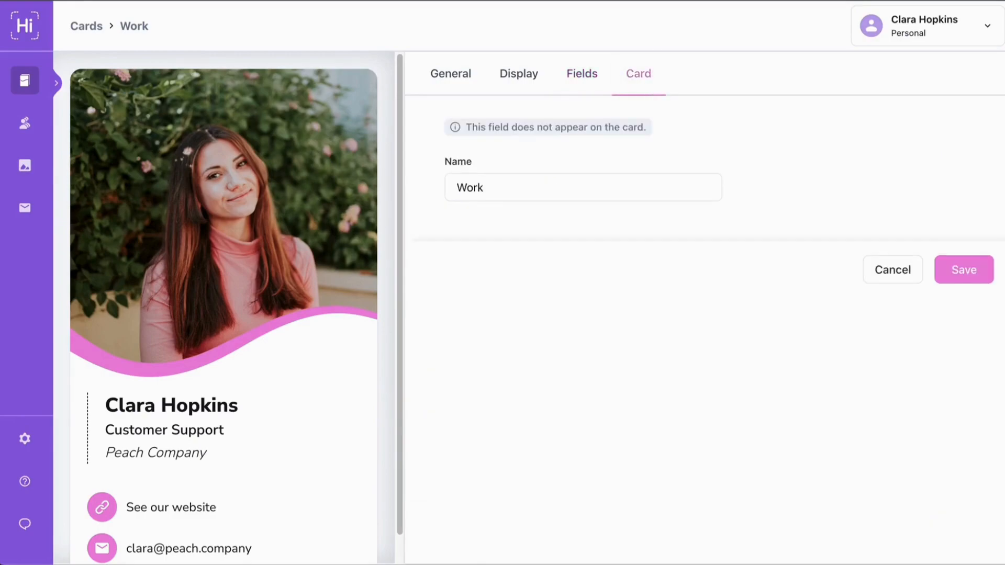
pyautogui.moveTo(901, 185)
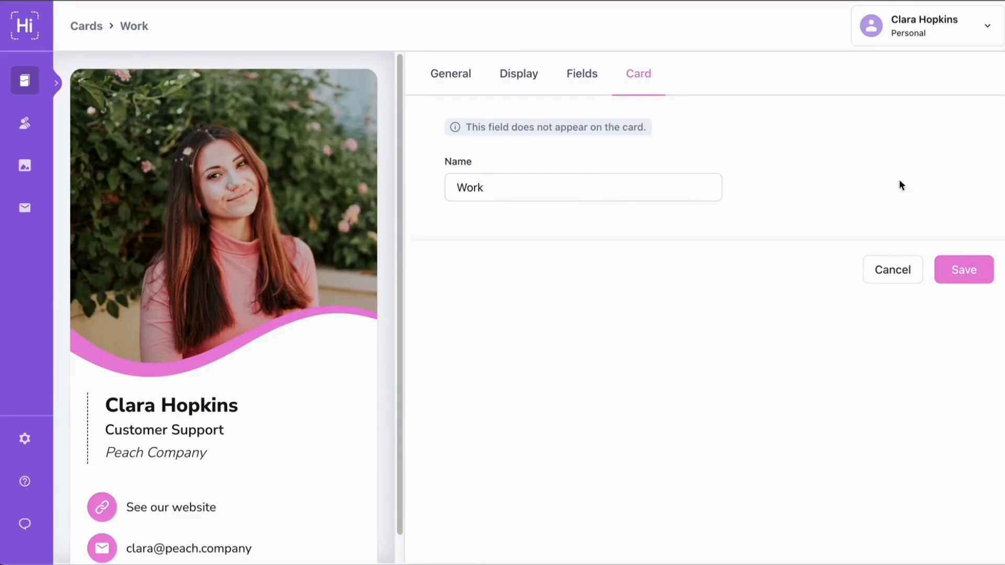
pyautogui.click(962, 268)
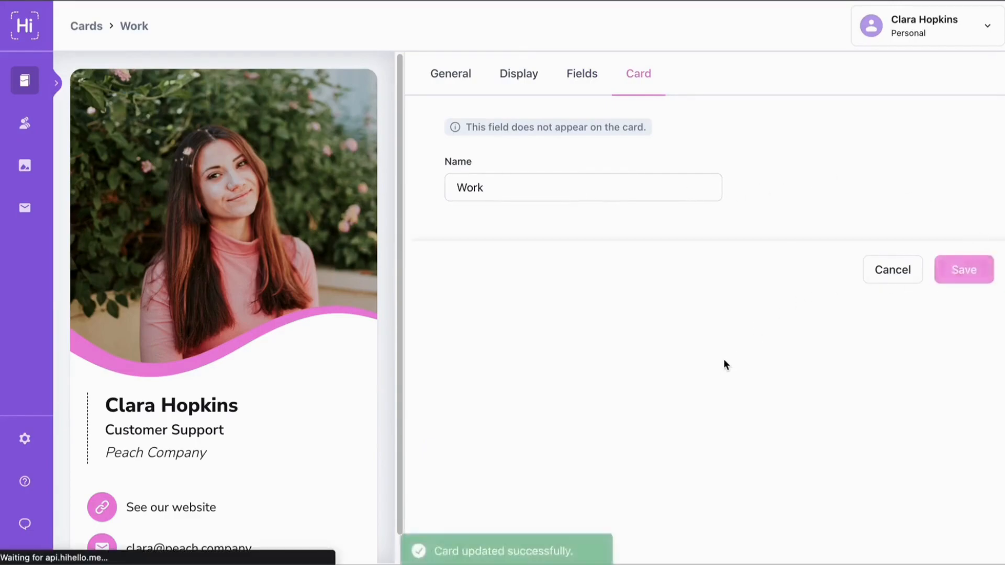